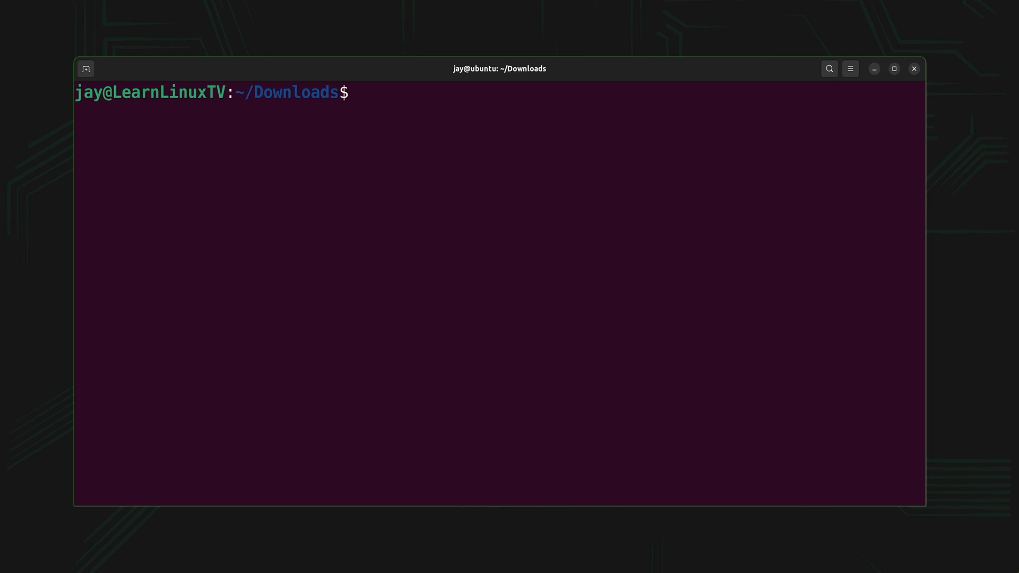
Step: List ~/Downloads, then install mycroft-mimic3-tts_0.2.0_amd64.deb with sudo dpkg -i, entering the password
{"action": "type", "text": "l"}
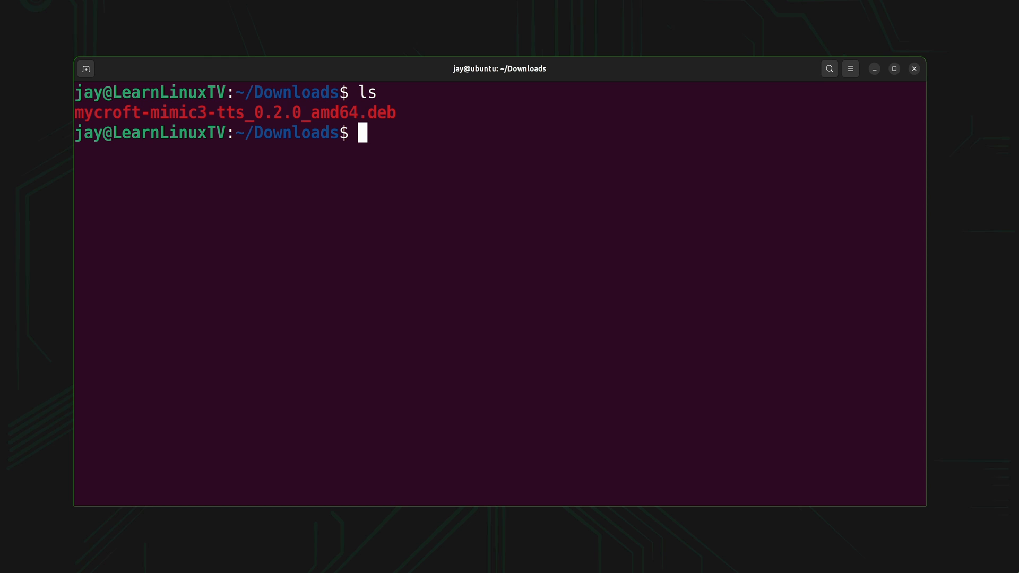
{"action": "type", "text": "sudo dpkg"}
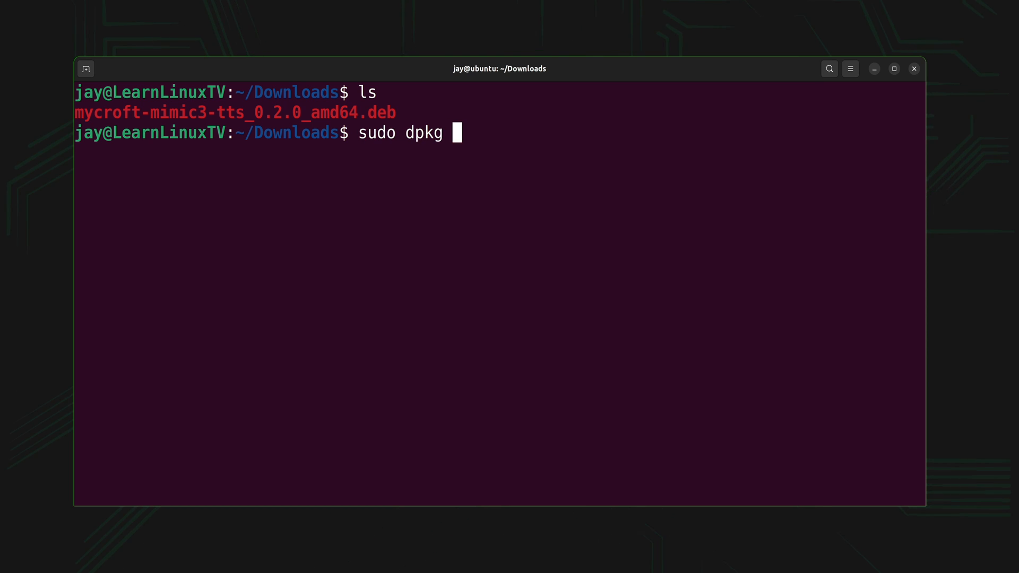
{"action": "type", "text": "-i mycroft-mimic3-tts_0.2.0_amd64.deb"}
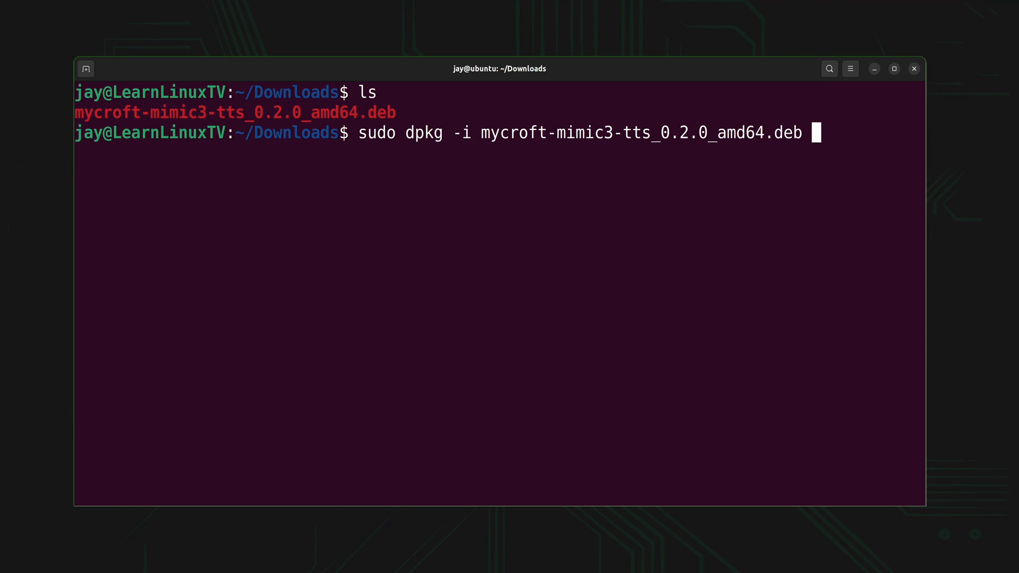
{"action": "key", "text": "Return"}
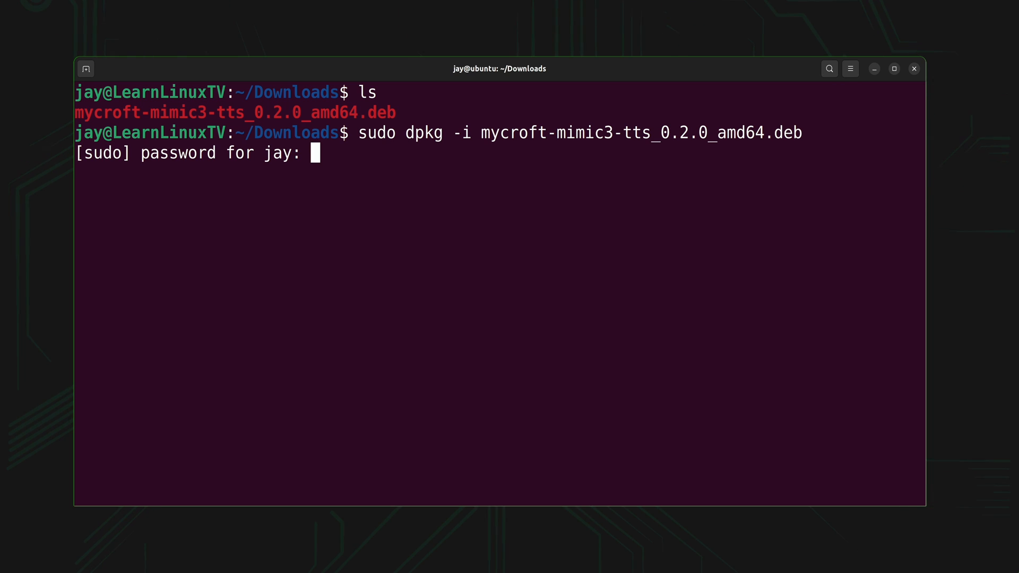
{"action": "key", "text": "Return"}
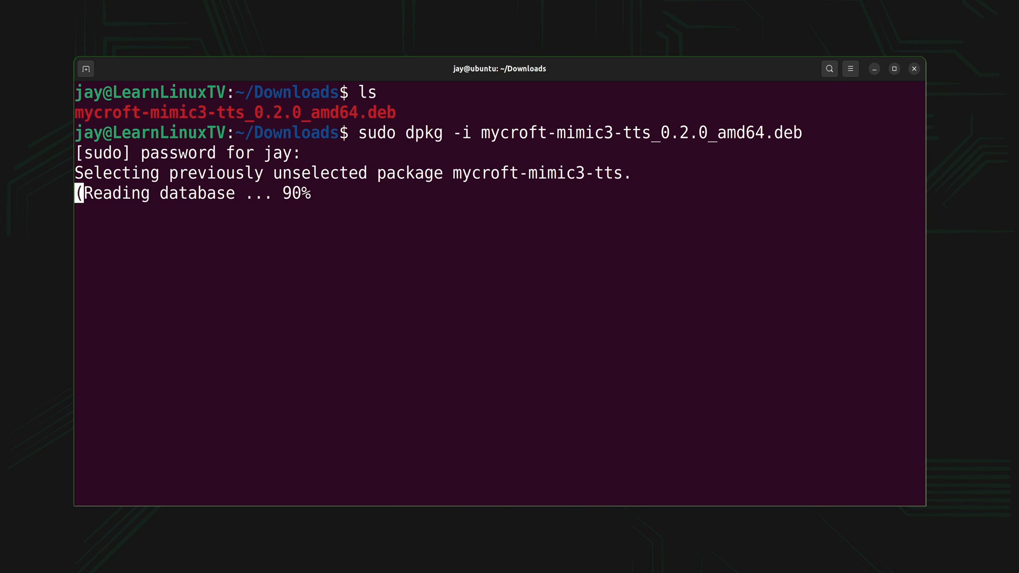